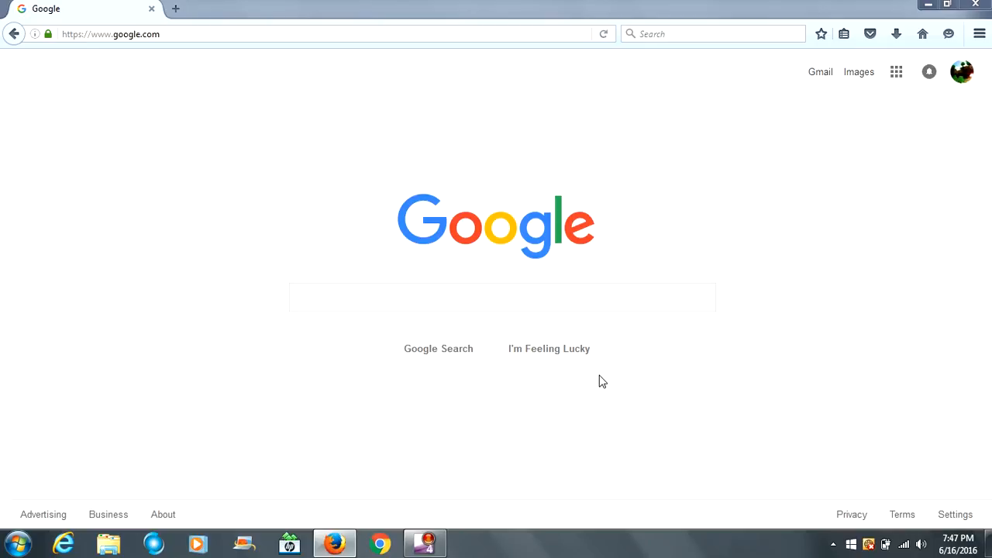
mouse_move(593, 383)
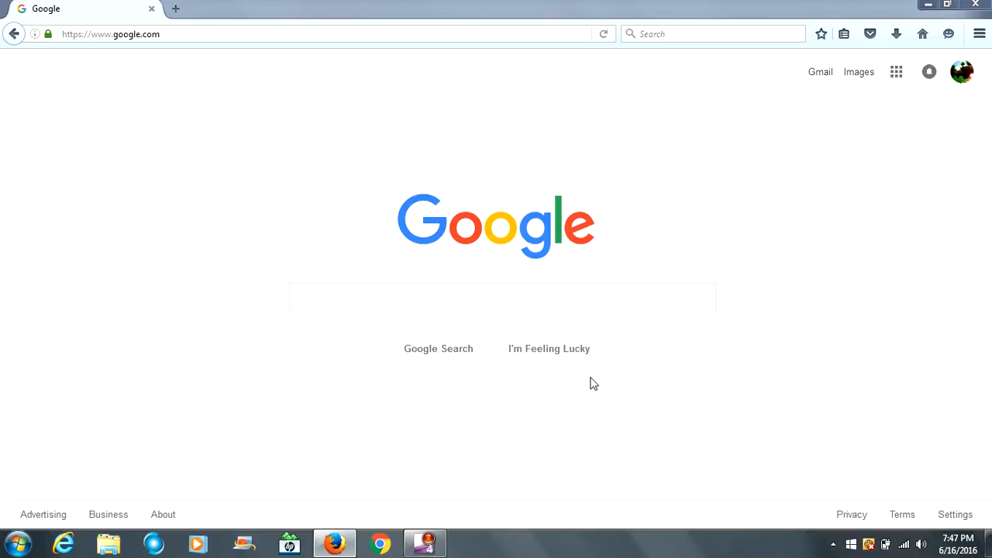
- Open the Google apps menu listing YouTube, Maps, Gmail and Drive
click(503, 298)
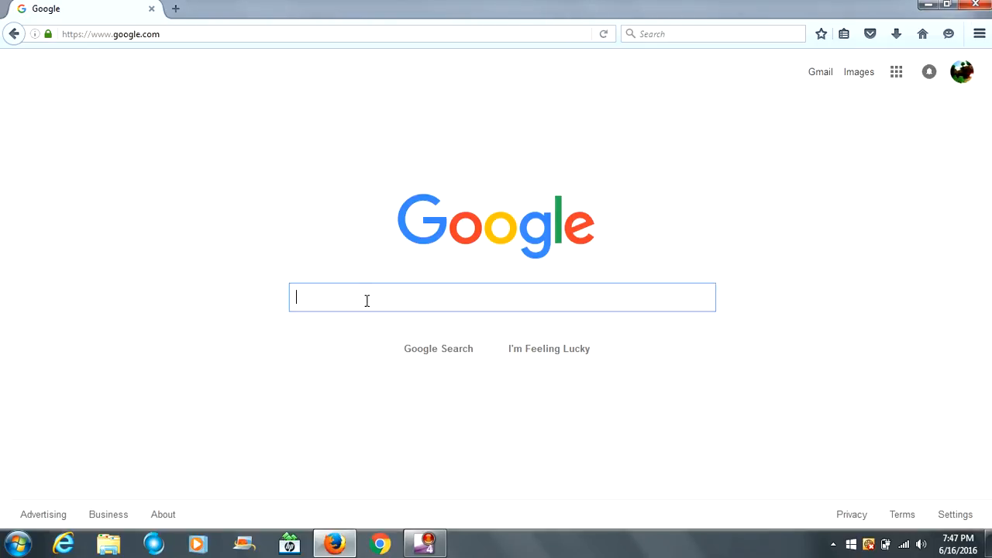
mouse_move(244, 306)
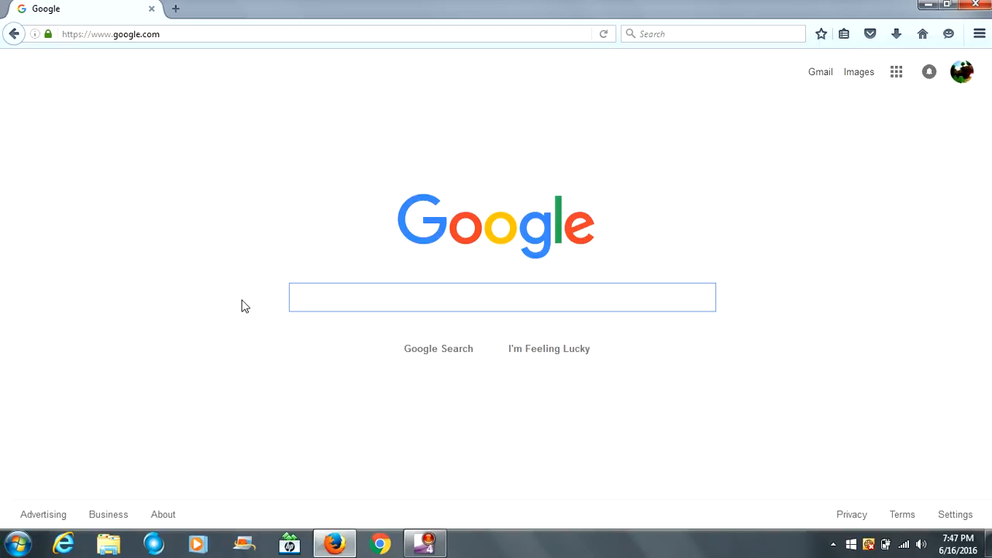
mouse_move(254, 299)
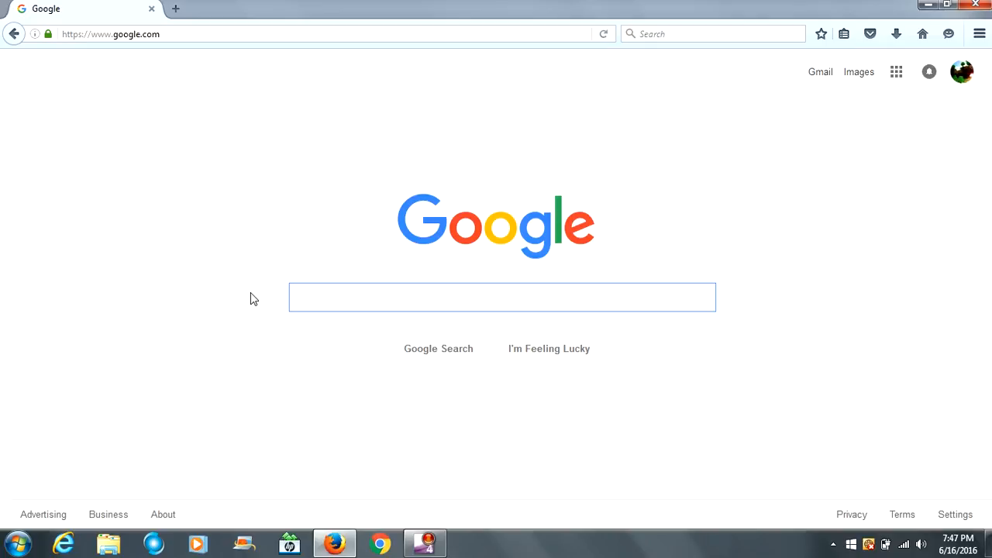
click(502, 297)
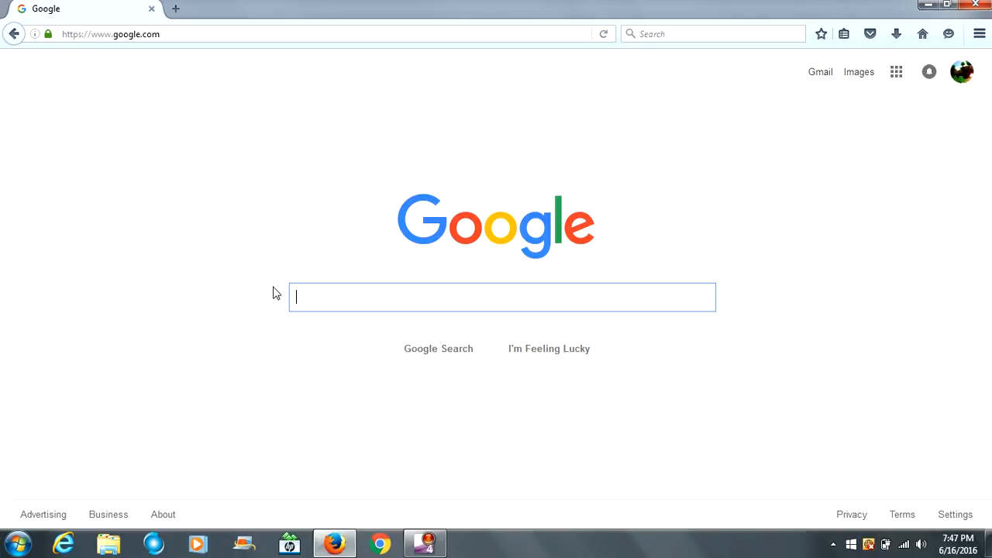
click(896, 71)
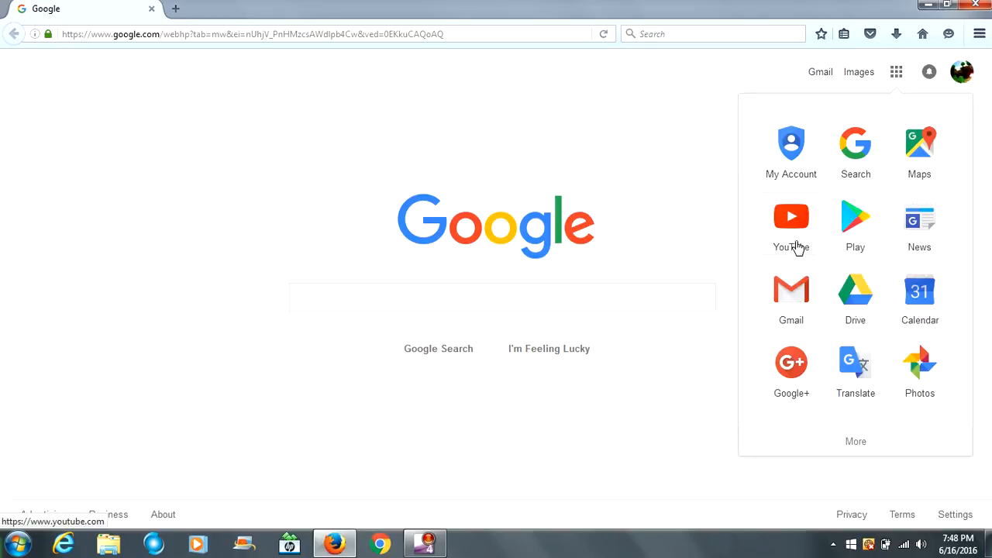
mouse_move(804, 230)
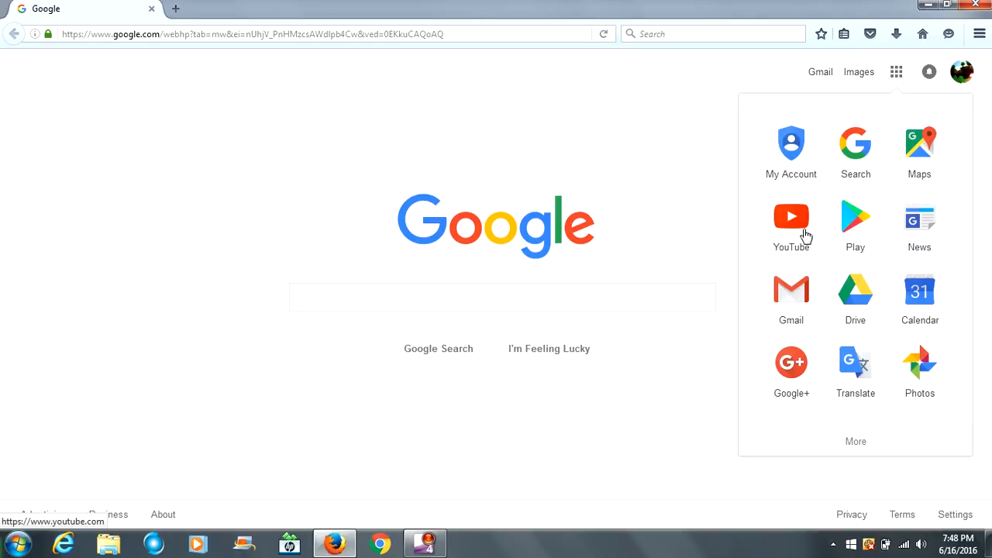
mouse_move(223, 342)
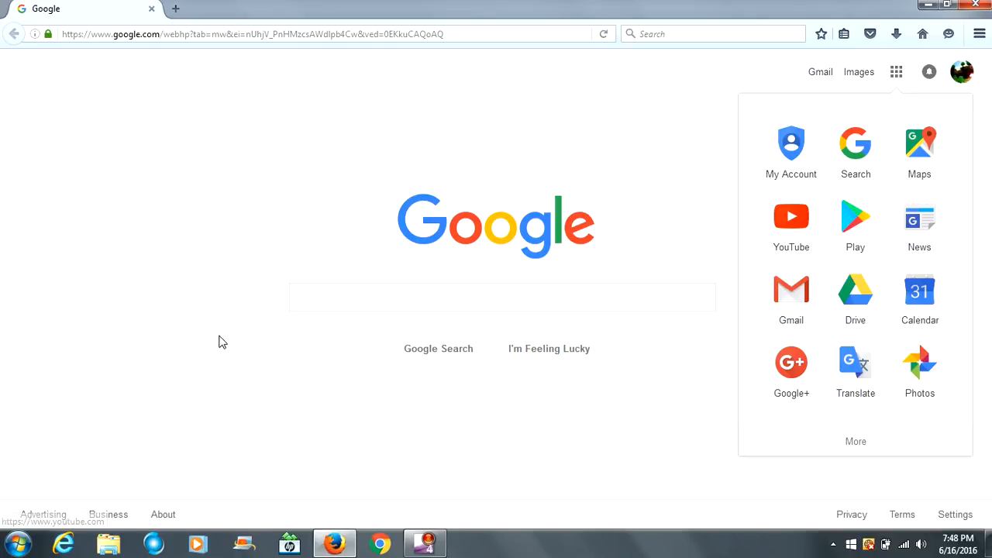
- Search for 'google' from the suggestions, showing Maps, Gmail and the company panel
click(502, 297)
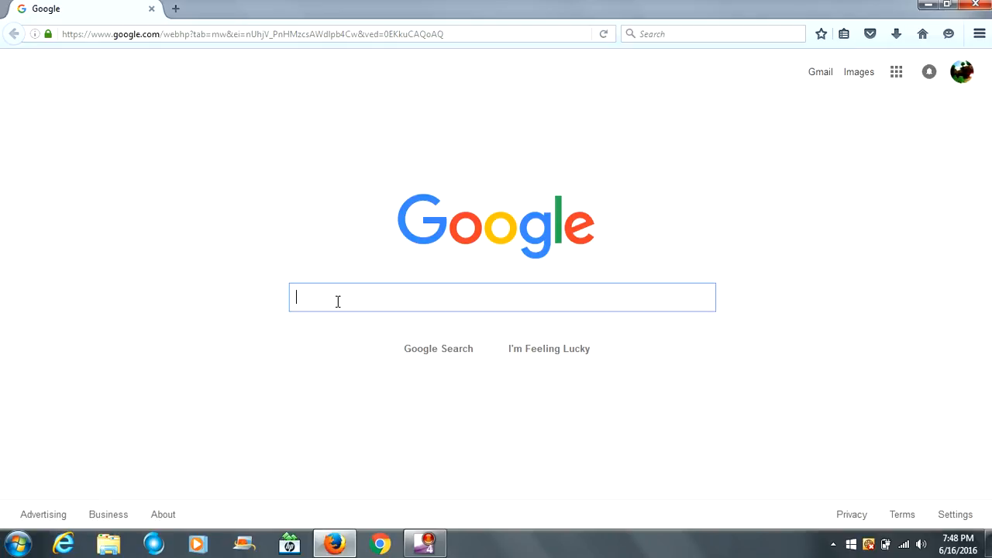
text(g)
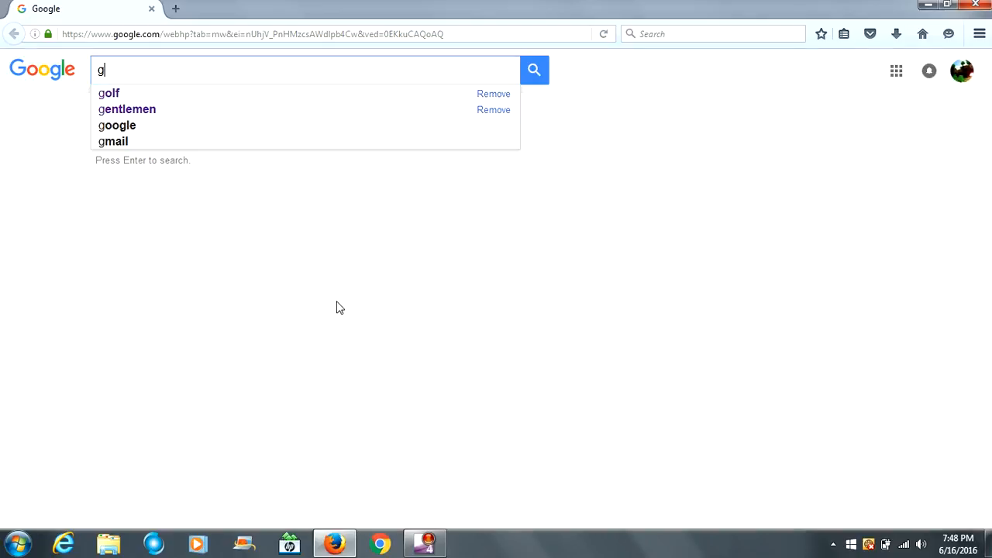
click(117, 125)
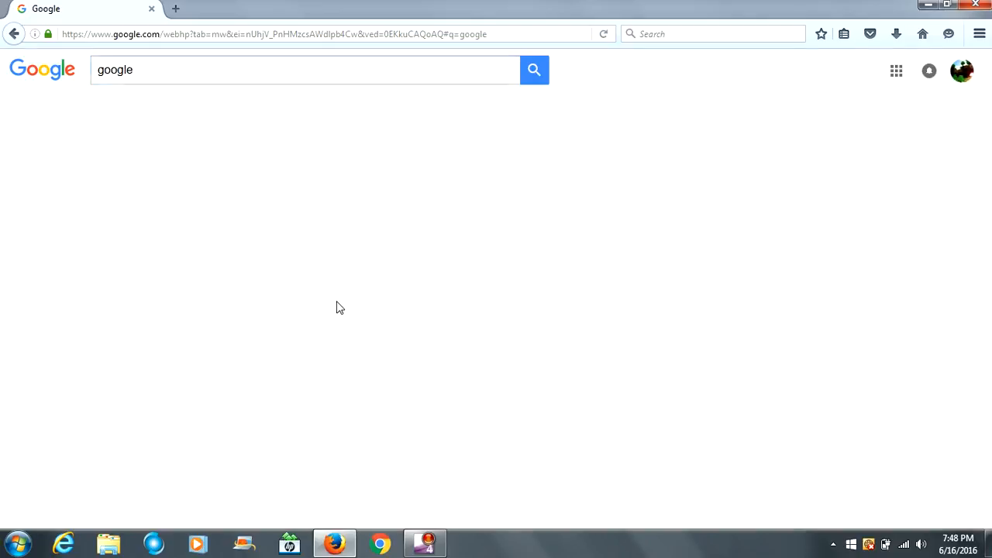
click(534, 70)
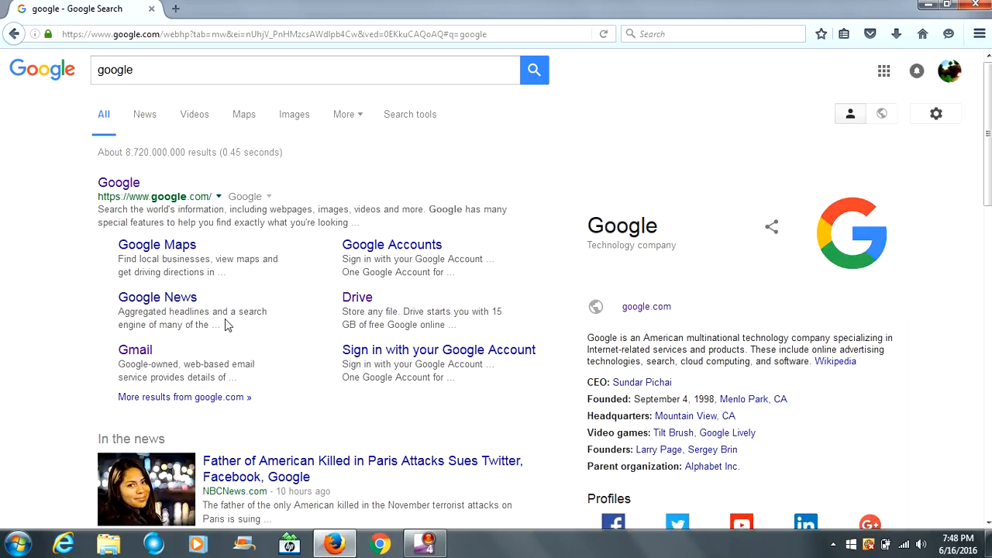
mouse_move(203, 361)
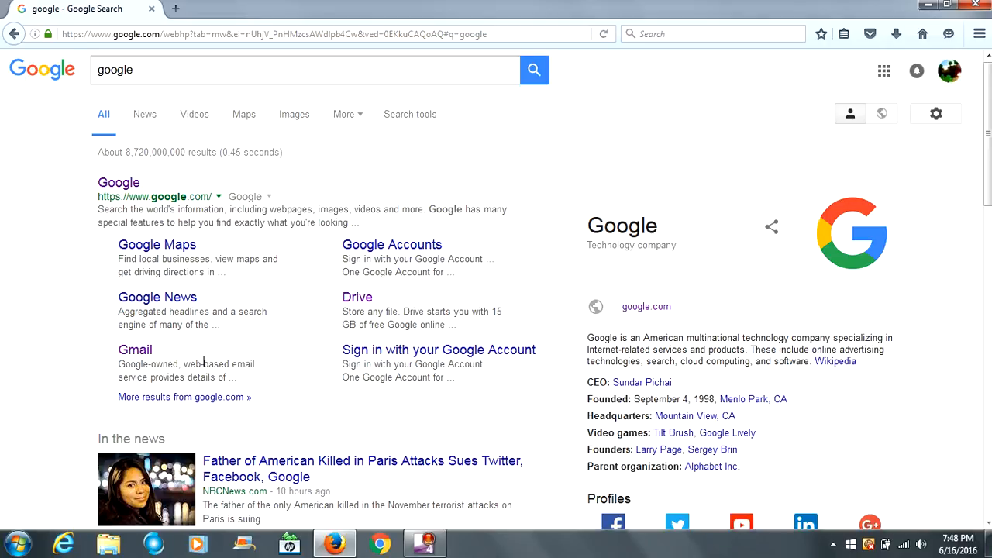